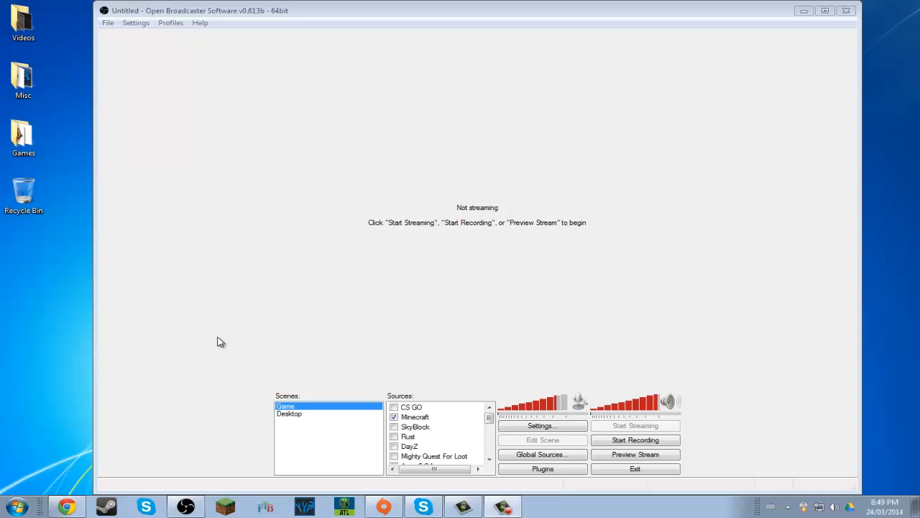
pyautogui.moveTo(360, 120)
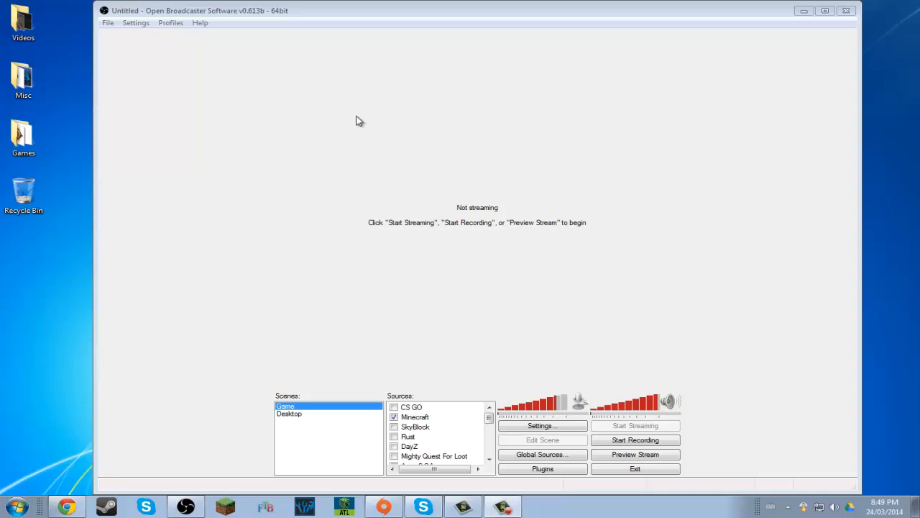
pyautogui.moveTo(606, 366)
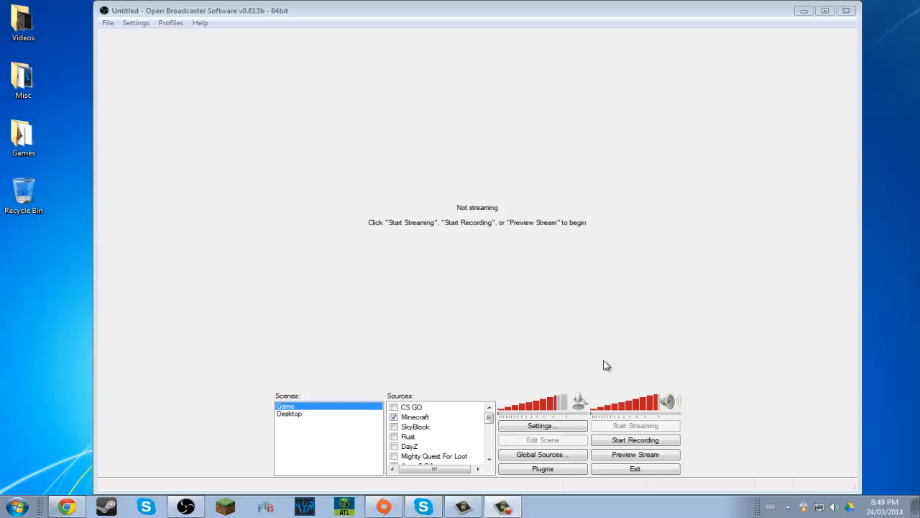
# Review the General, Broadcast Settings, Video and Audio pages, ending on the Logitech G430 audio setup.
pyautogui.click(542, 425)
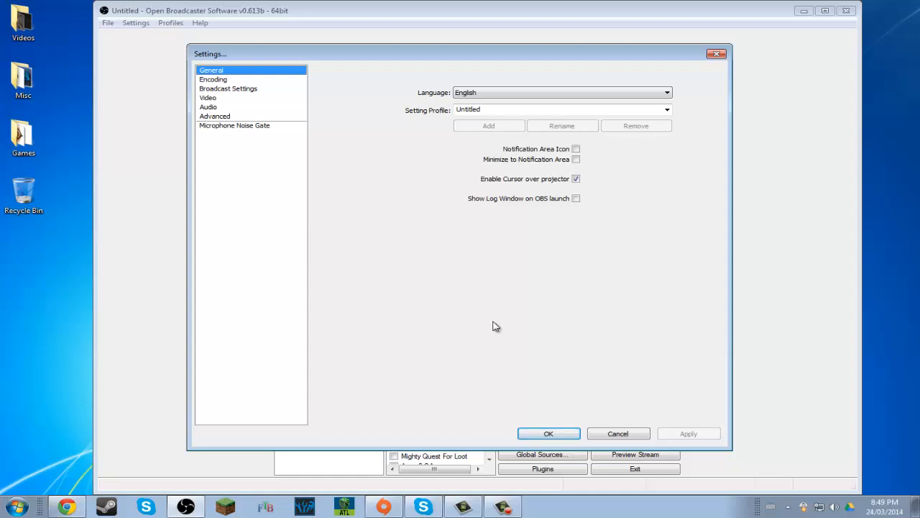
pyautogui.moveTo(322, 157)
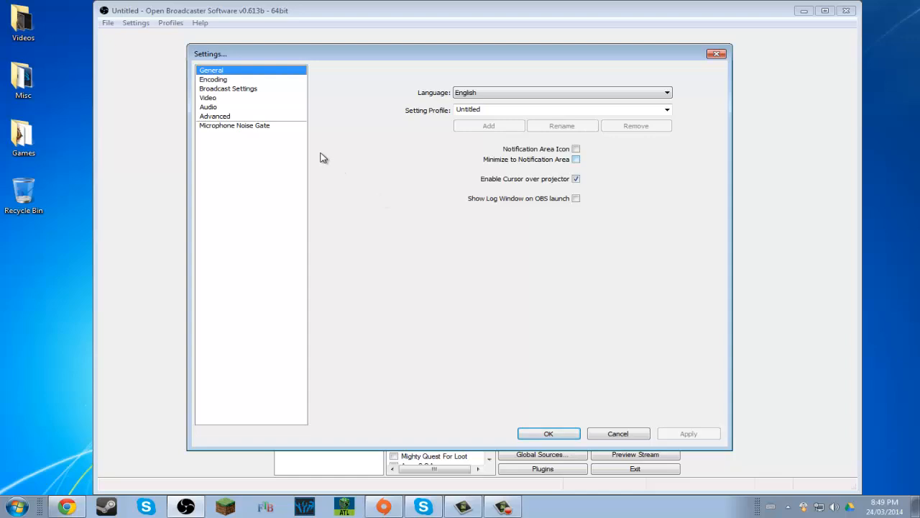
pyautogui.click(227, 88)
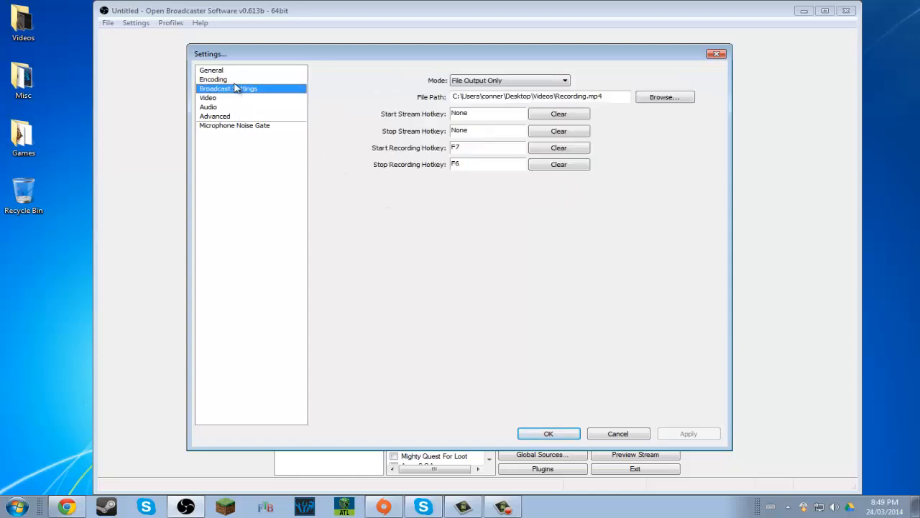
pyautogui.click(212, 70)
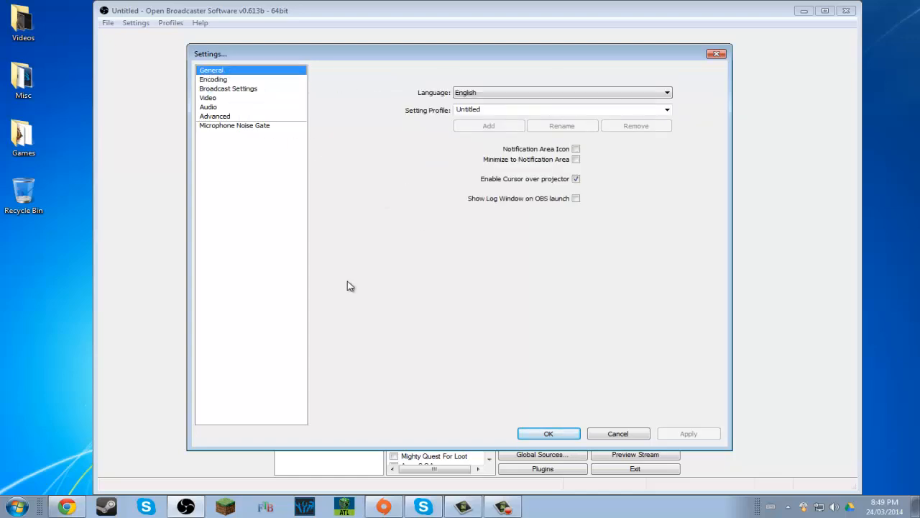
pyautogui.moveTo(494, 196)
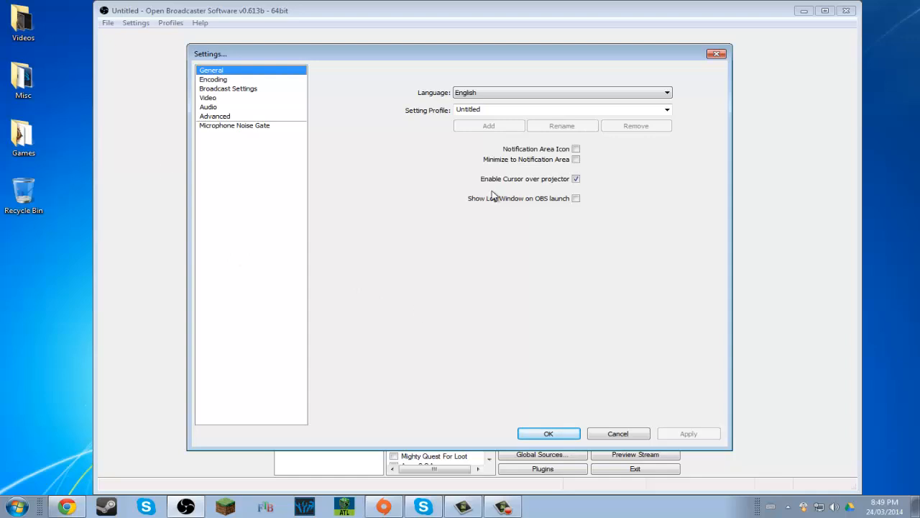
pyautogui.moveTo(420, 455)
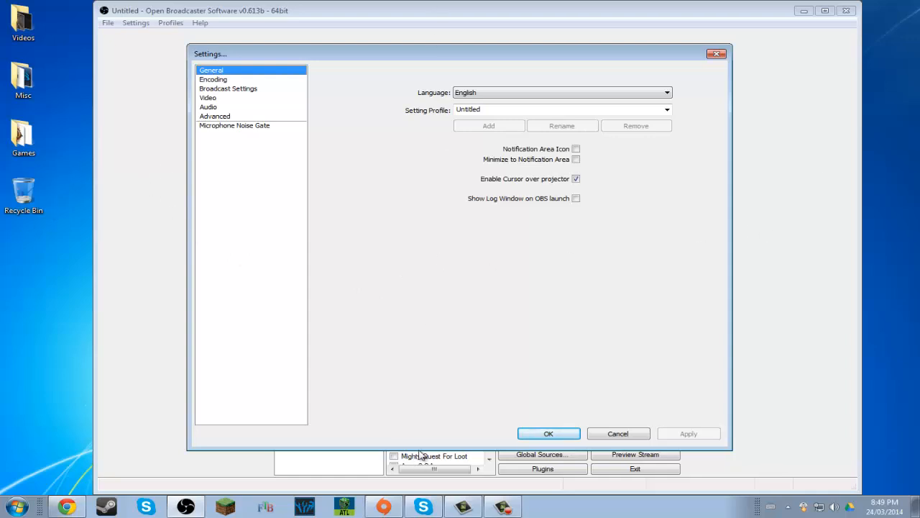
pyautogui.moveTo(360, 271)
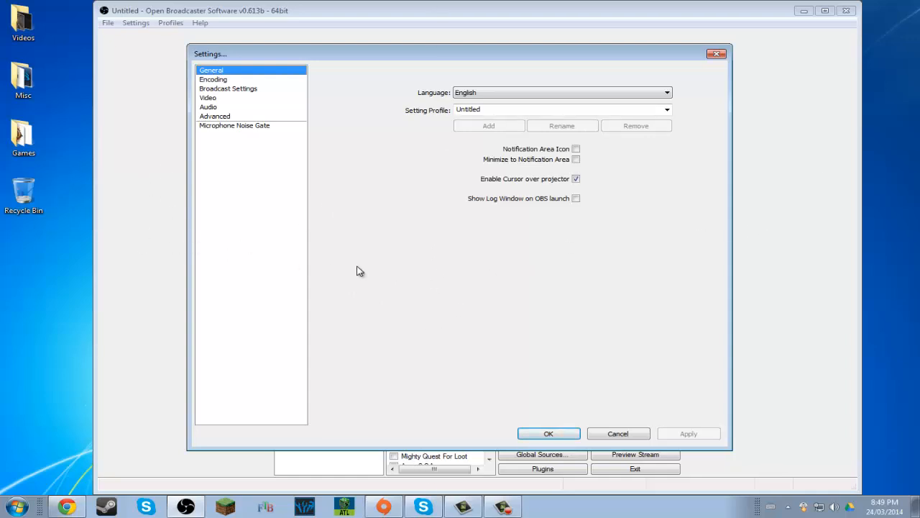
pyautogui.moveTo(381, 270)
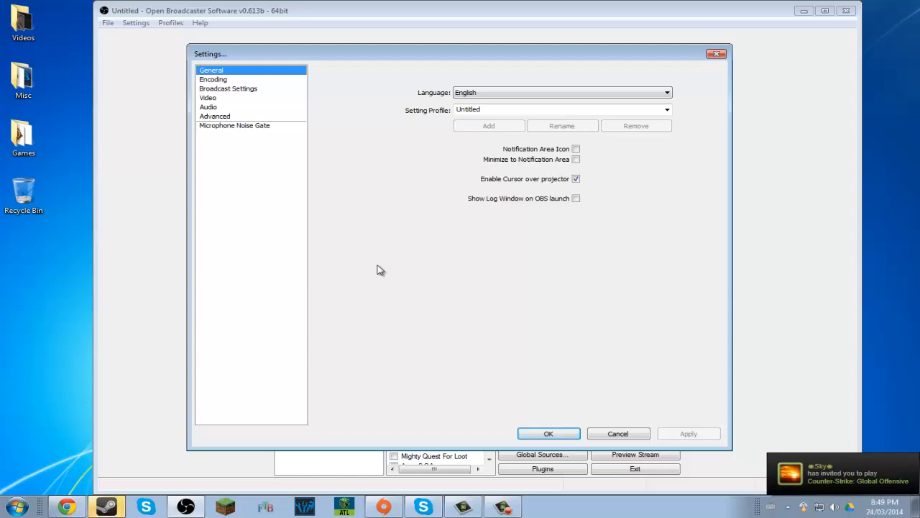
pyautogui.moveTo(392, 237)
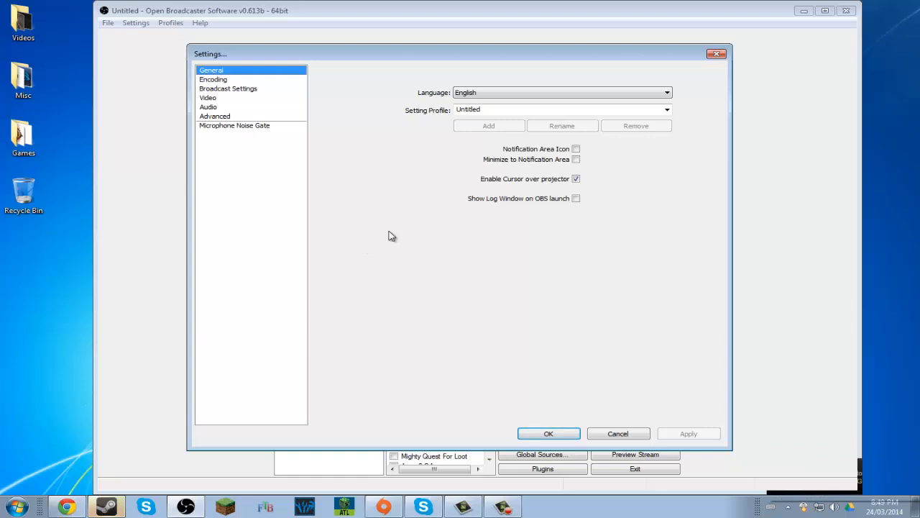
pyautogui.moveTo(239, 107)
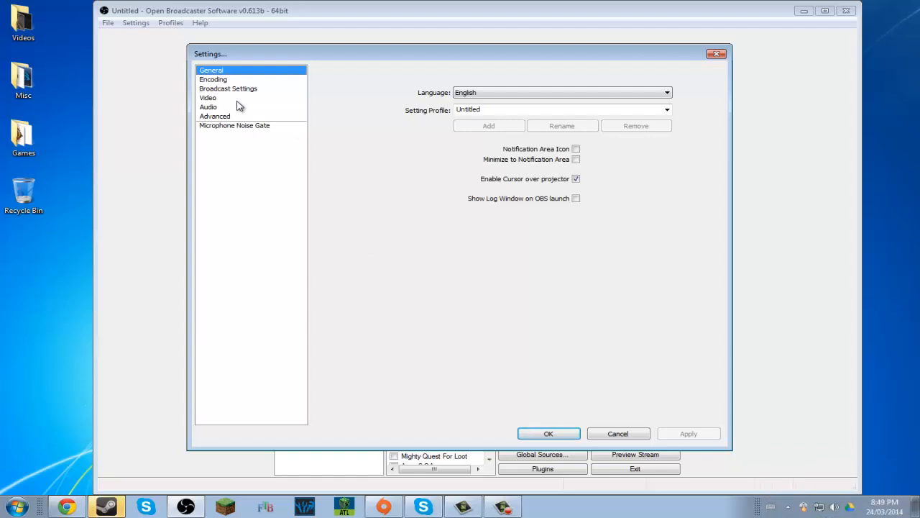
pyautogui.click(207, 97)
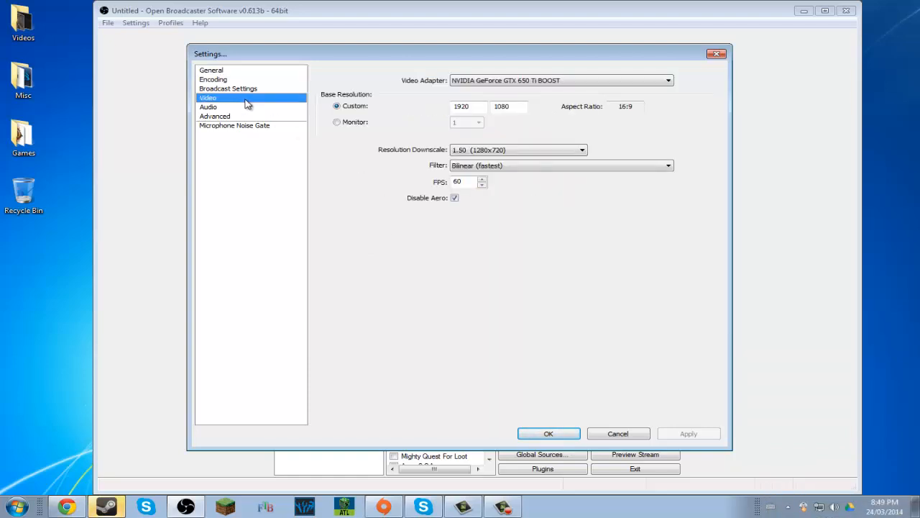
pyautogui.moveTo(564, 126)
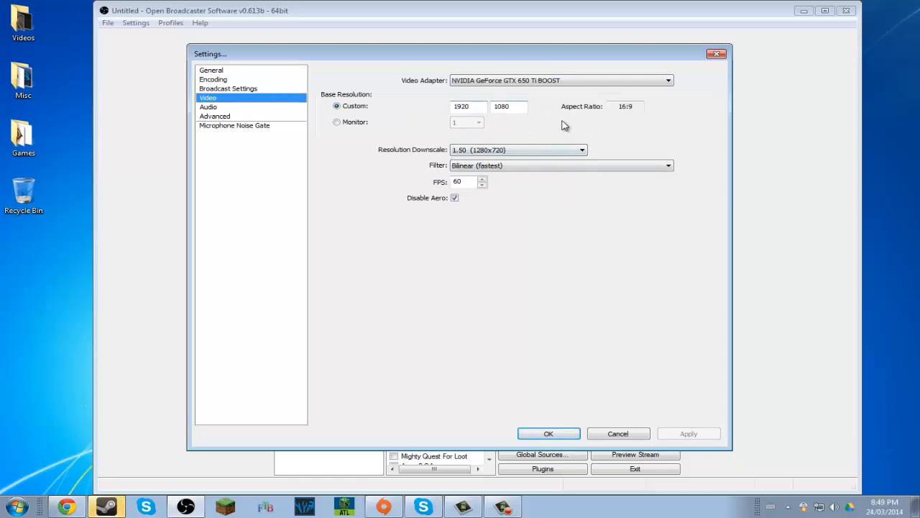
pyautogui.click(228, 87)
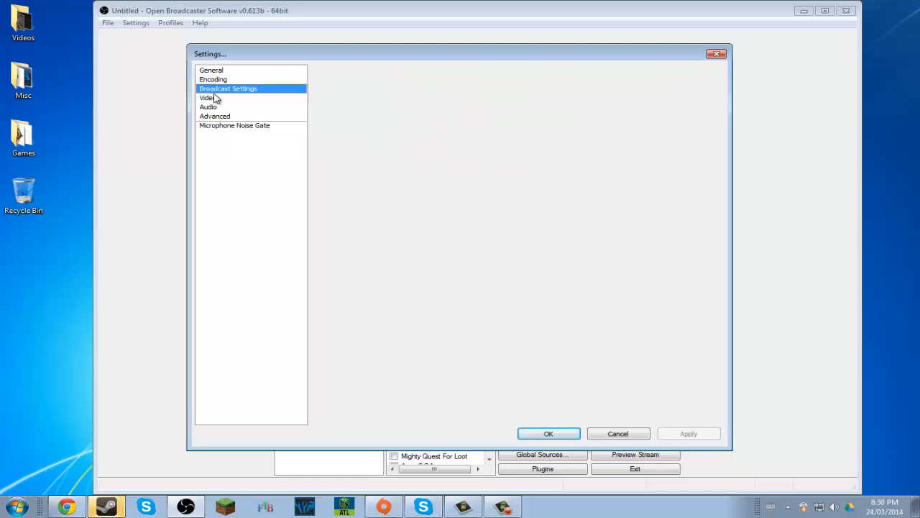
pyautogui.click(208, 106)
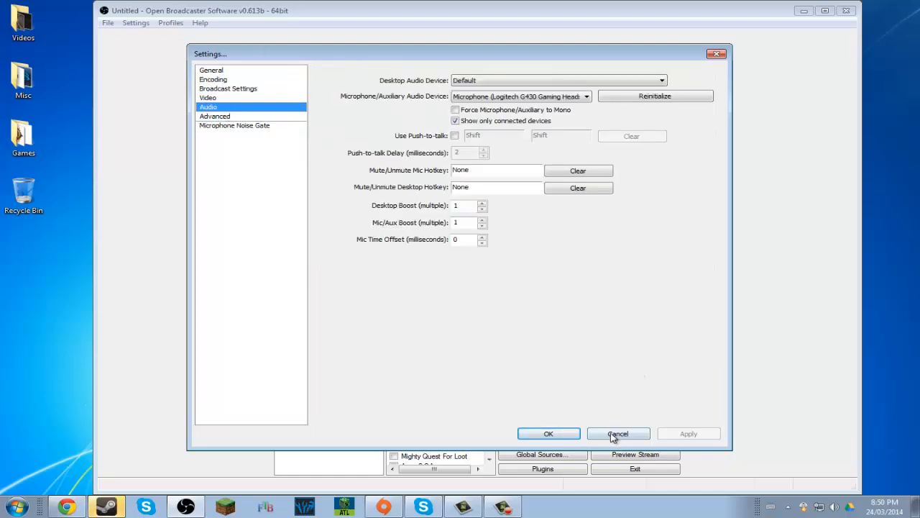
pyautogui.click(618, 432)
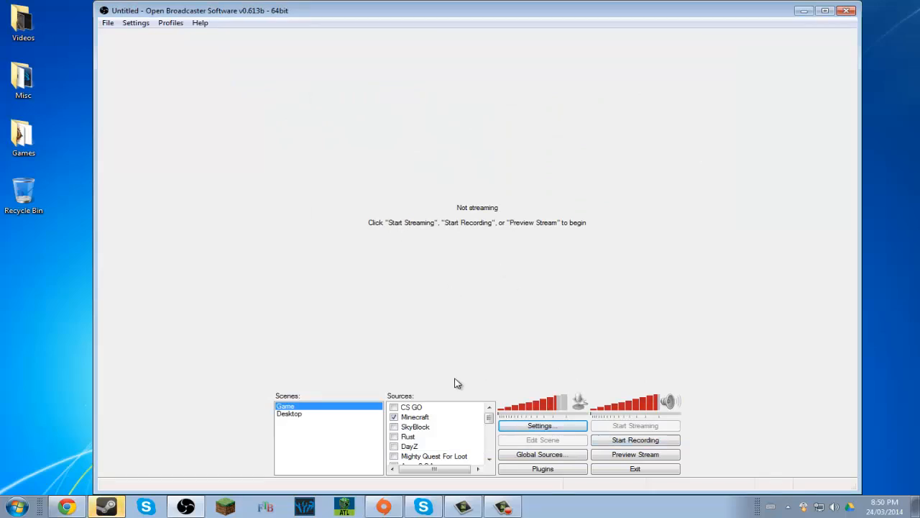
pyautogui.rightClick(415, 417)
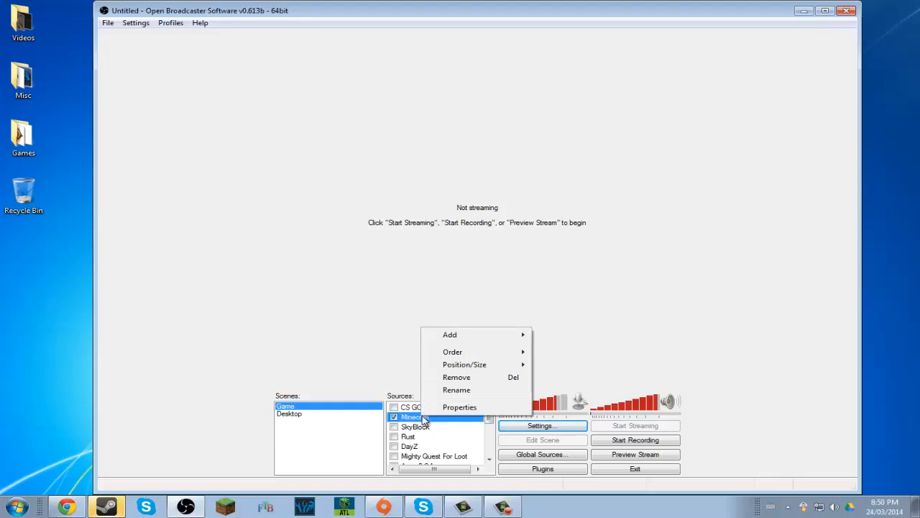
pyautogui.click(459, 407)
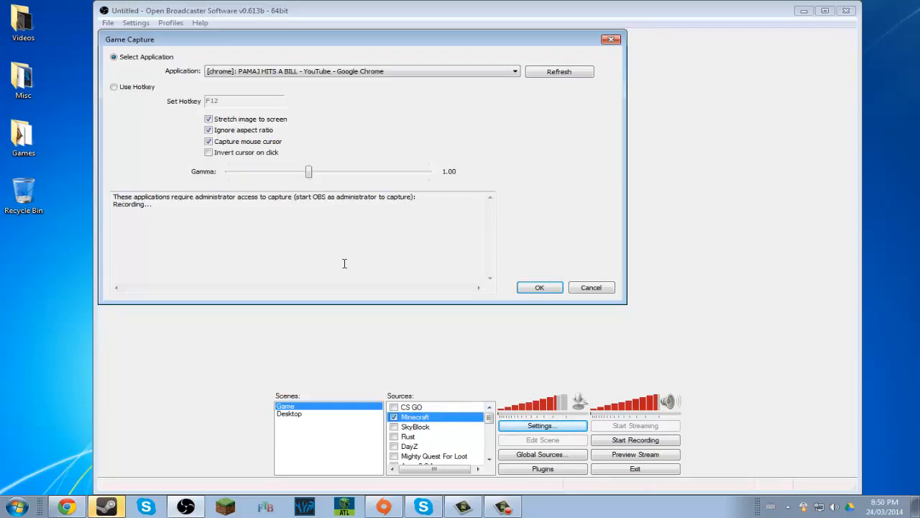
pyautogui.click(209, 119)
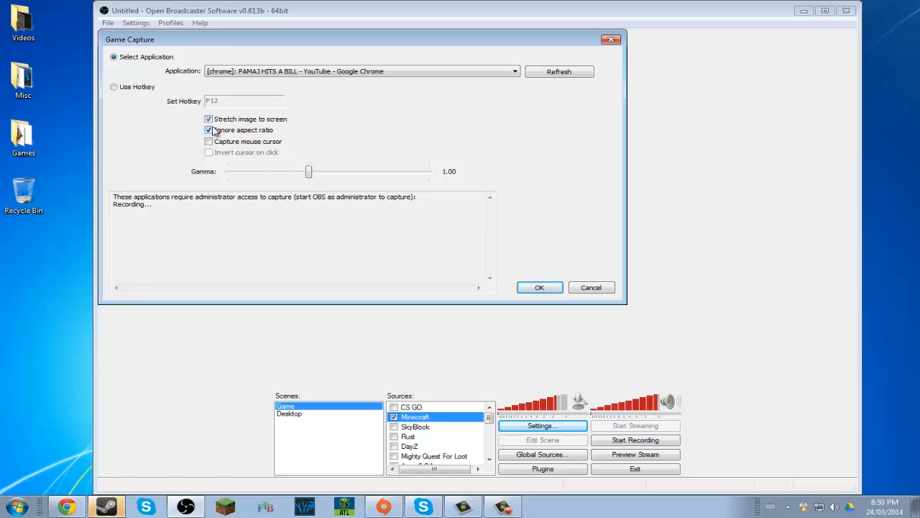
pyautogui.click(208, 130)
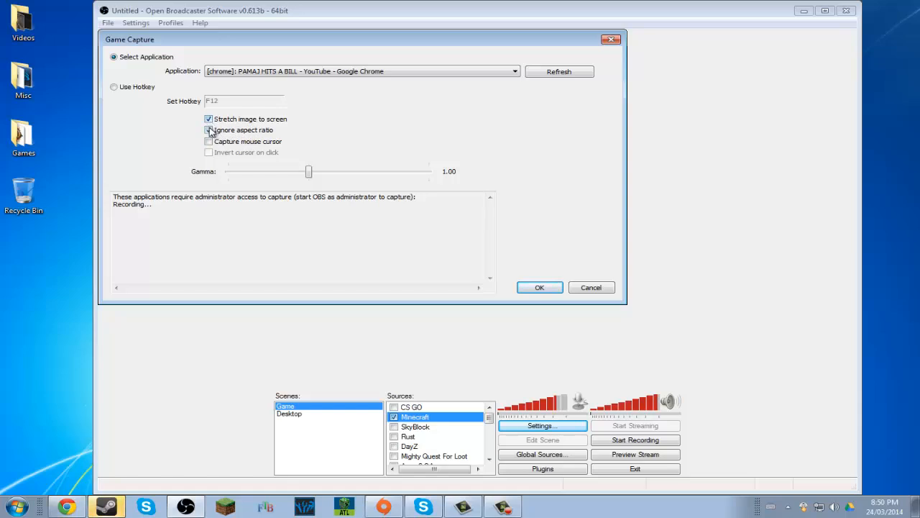
pyautogui.click(208, 130)
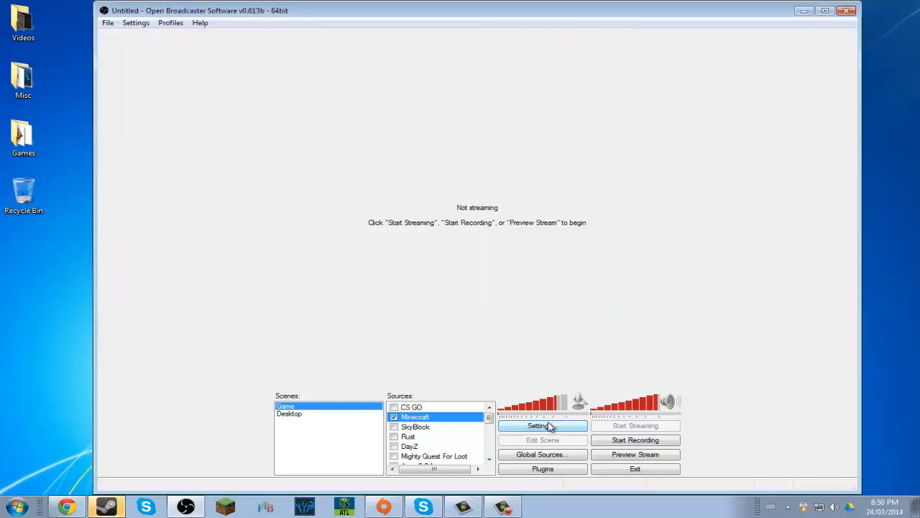
# Set Video base resolution to Monitor (1440x900) with Resolution Downscale set to None.
pyautogui.click(538, 424)
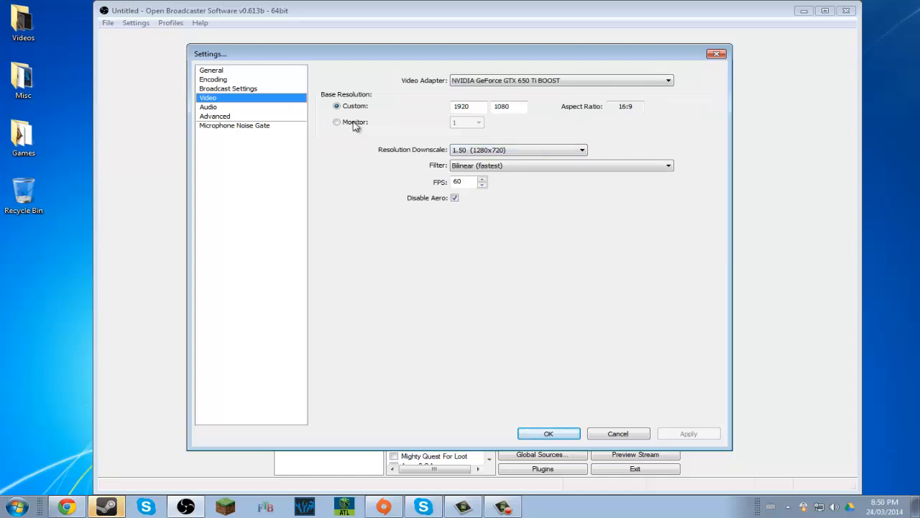
pyautogui.click(337, 121)
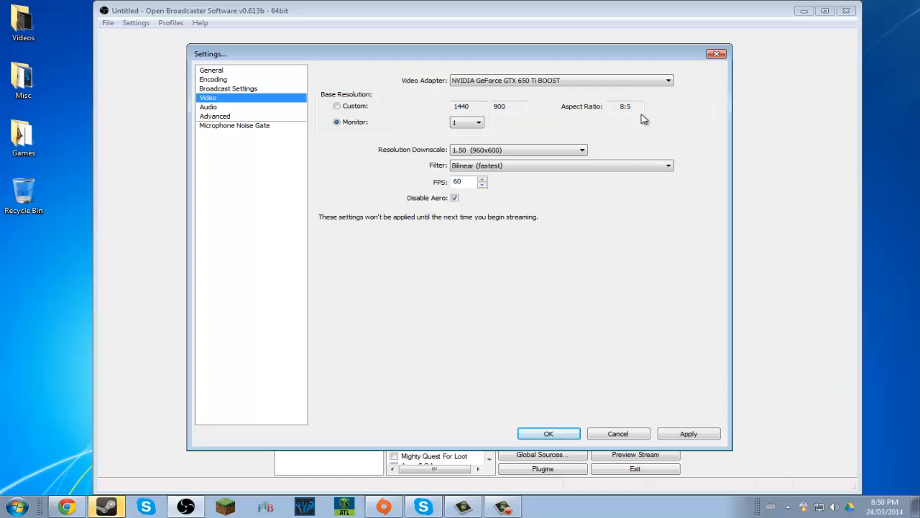
pyautogui.moveTo(530, 156)
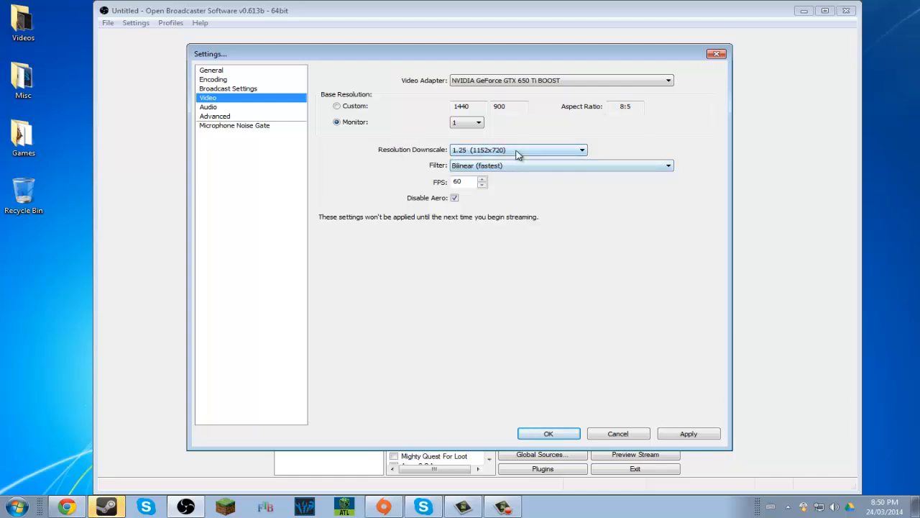
pyautogui.click(517, 149)
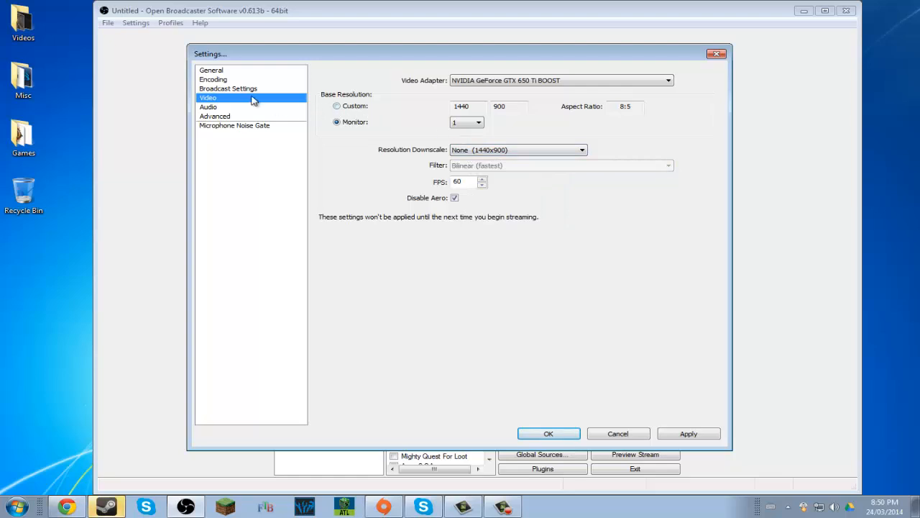
pyautogui.moveTo(643, 430)
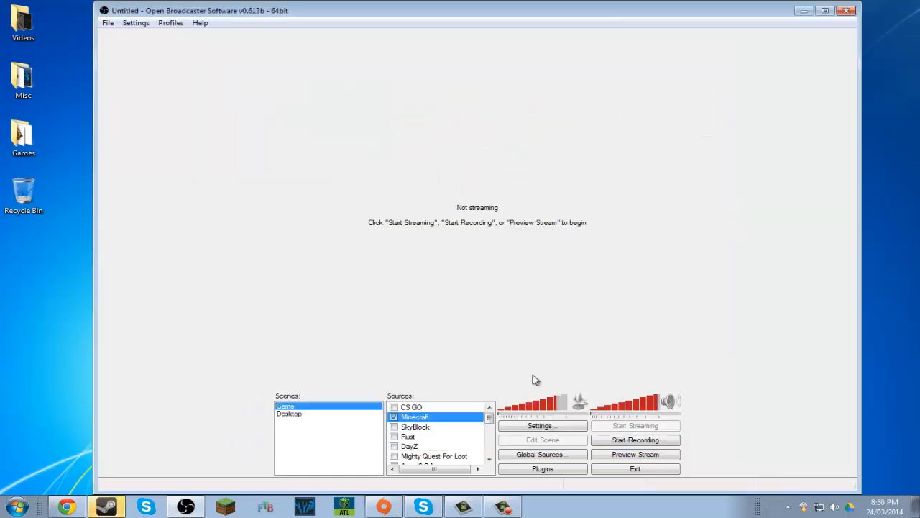
# Open the Minecraft source's Game Capture properties from its context menu.
pyautogui.rightClick(415, 417)
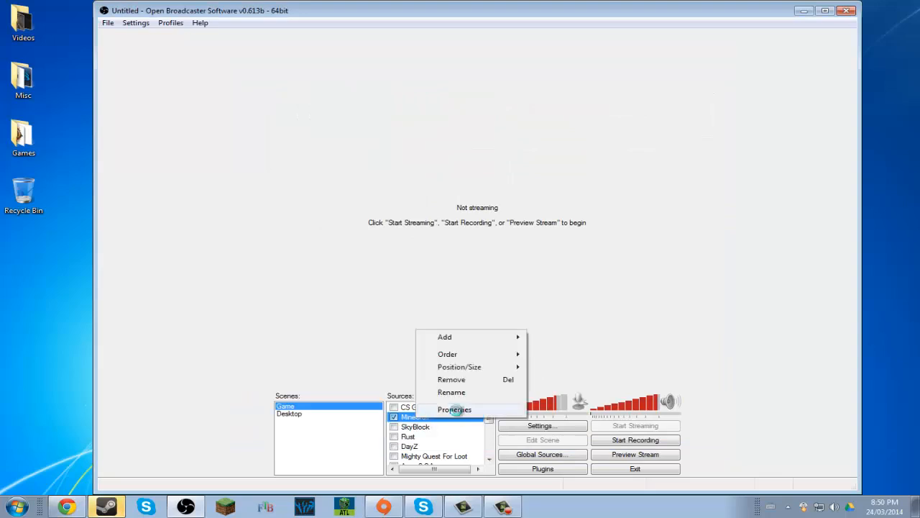
pyautogui.click(455, 409)
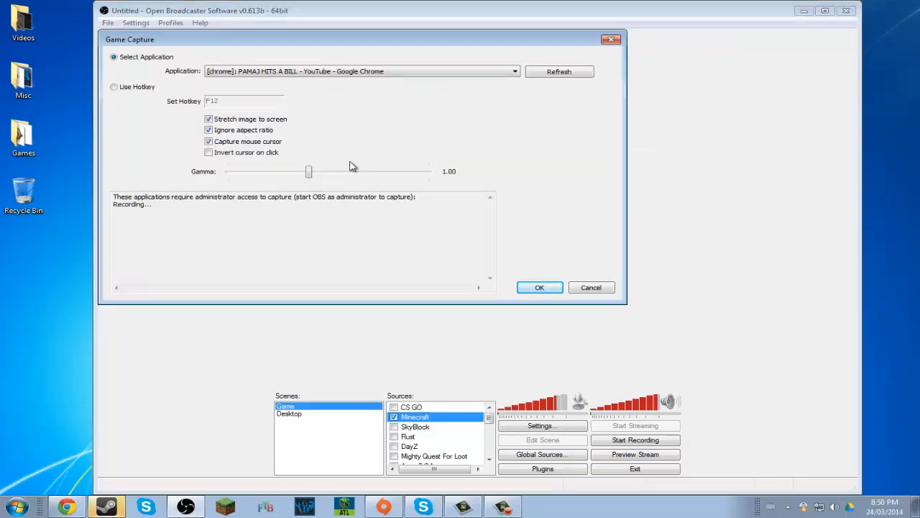
pyautogui.moveTo(407, 194)
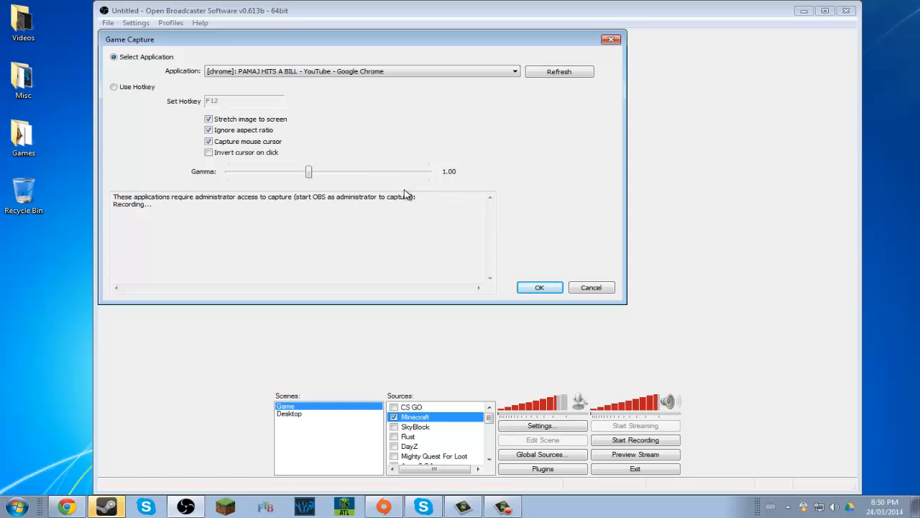
pyautogui.moveTo(560, 258)
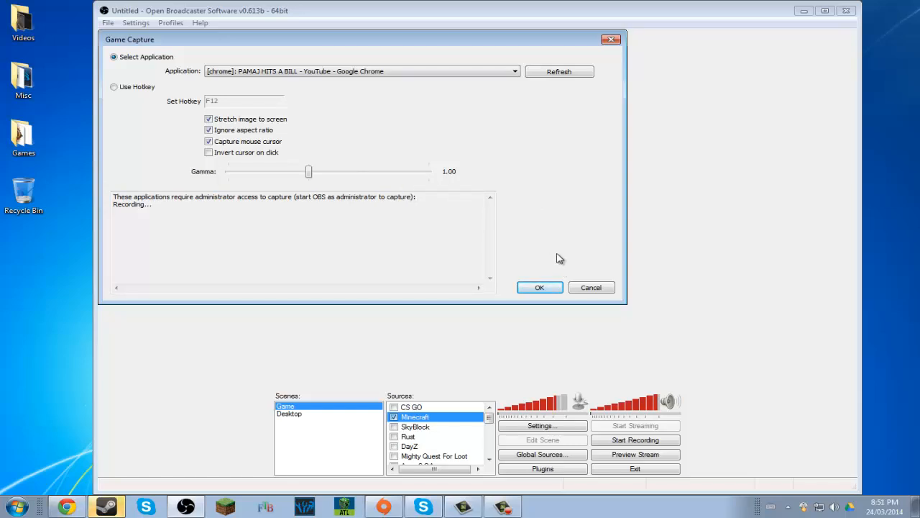
pyautogui.moveTo(568, 262)
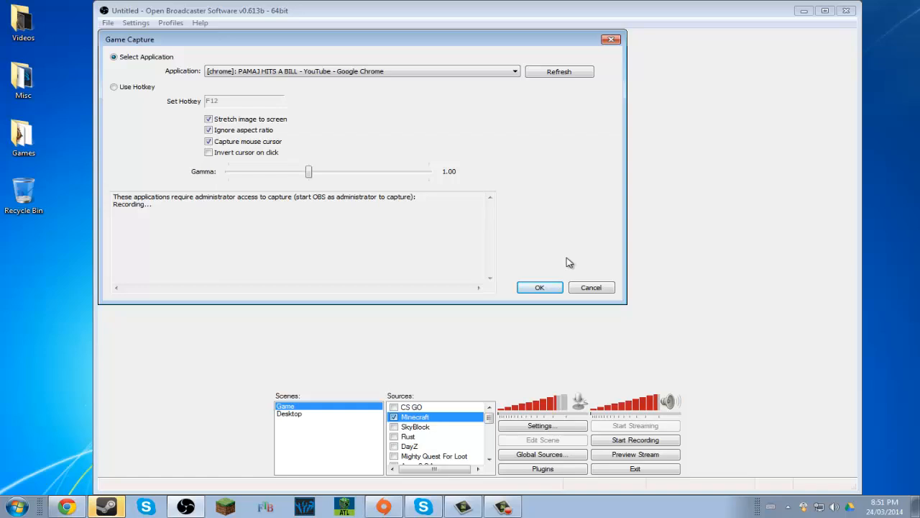
pyautogui.moveTo(513, 222)
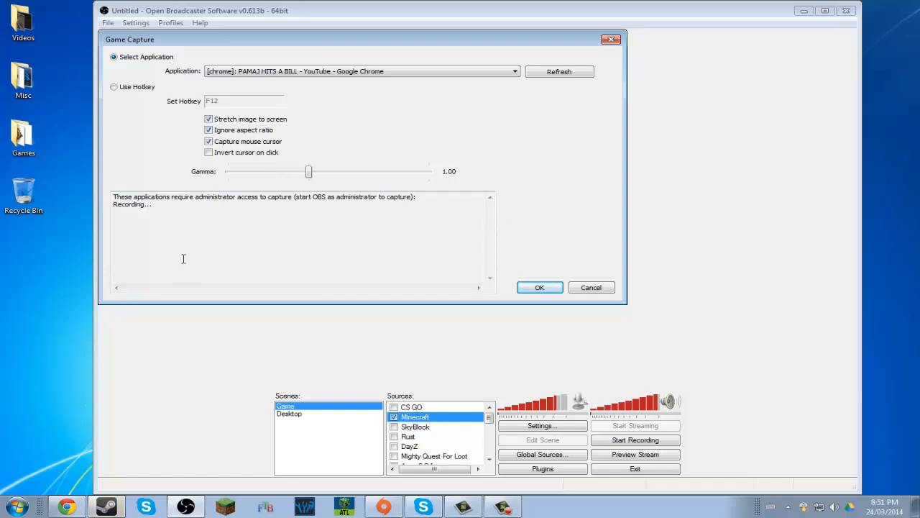
pyautogui.moveTo(208, 241)
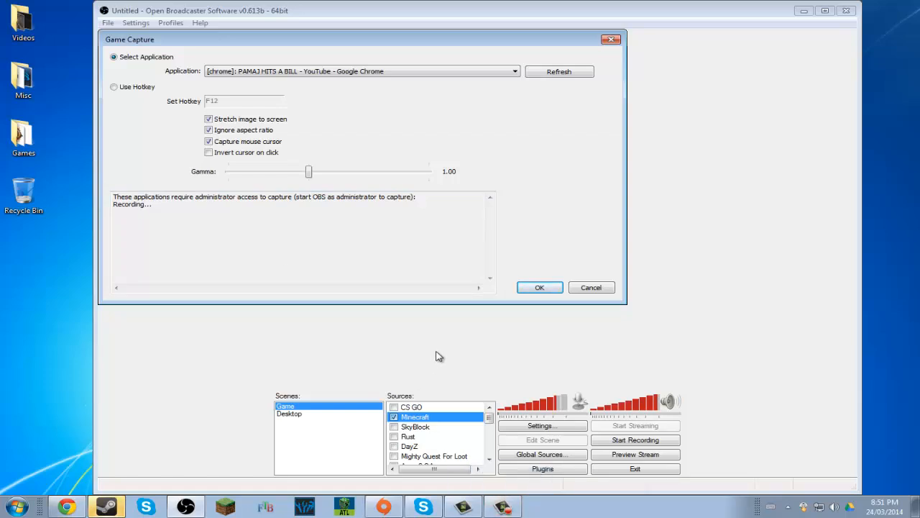
pyautogui.moveTo(437, 343)
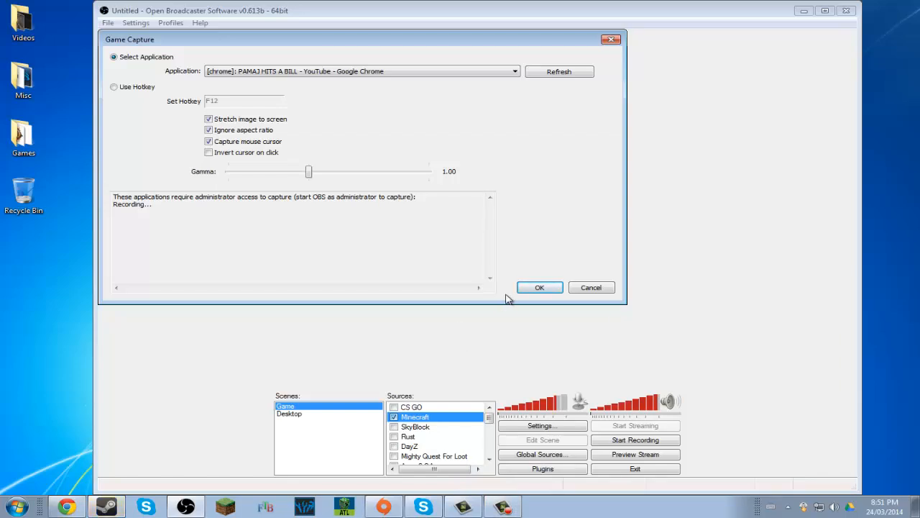
pyautogui.moveTo(501, 204)
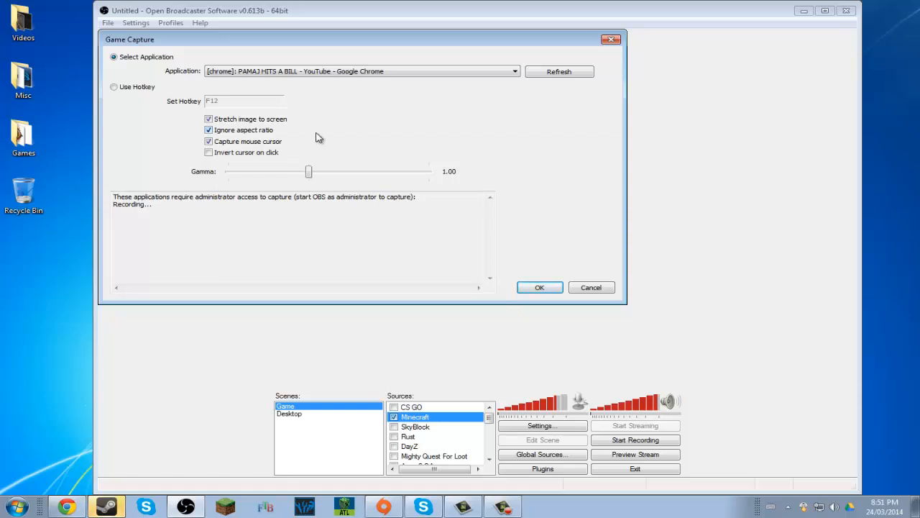
pyautogui.moveTo(321, 138)
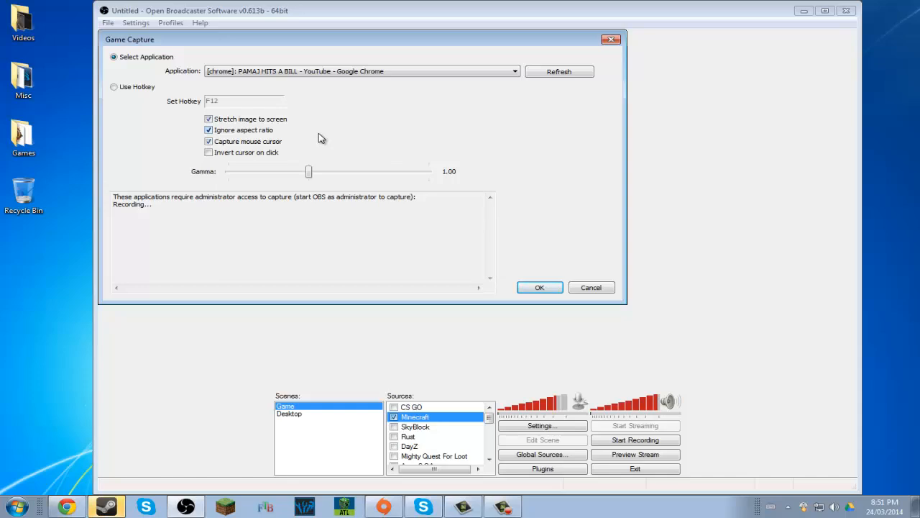
pyautogui.moveTo(325, 137)
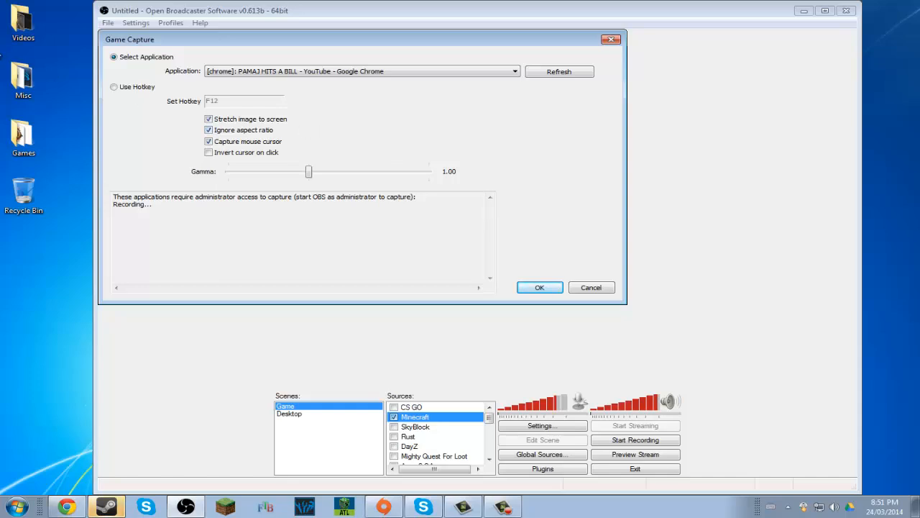
pyautogui.moveTo(301, 141)
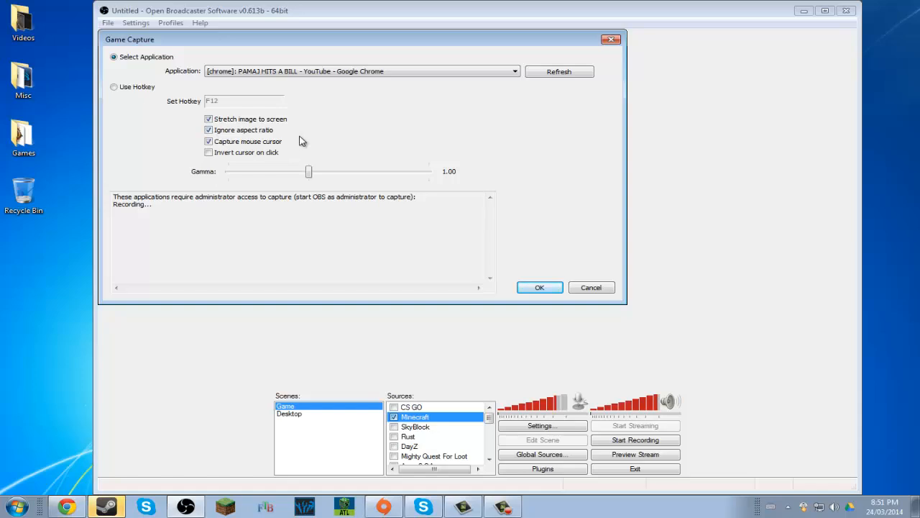
pyautogui.click(208, 129)
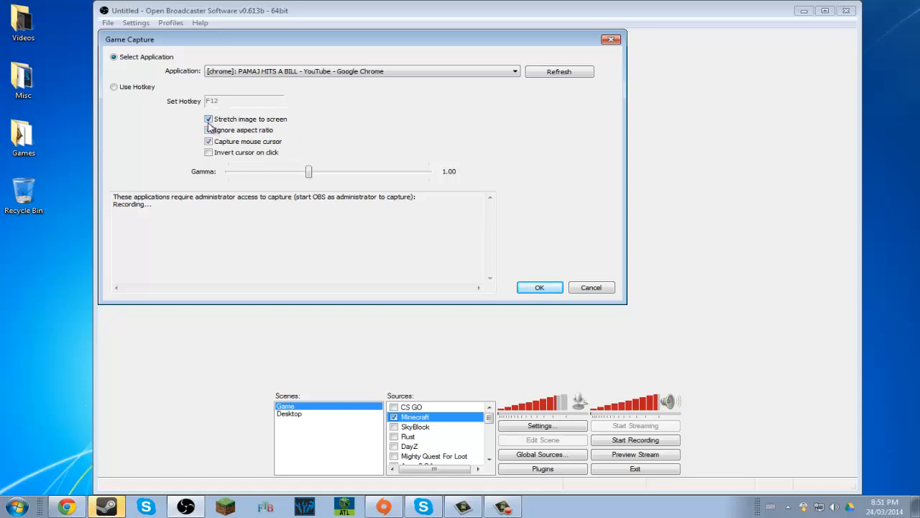
pyautogui.click(209, 129)
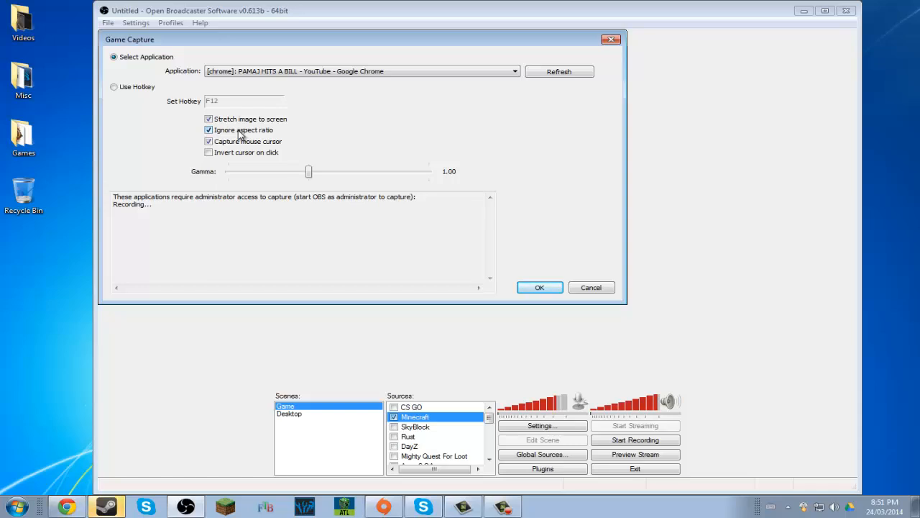
pyautogui.click(209, 130)
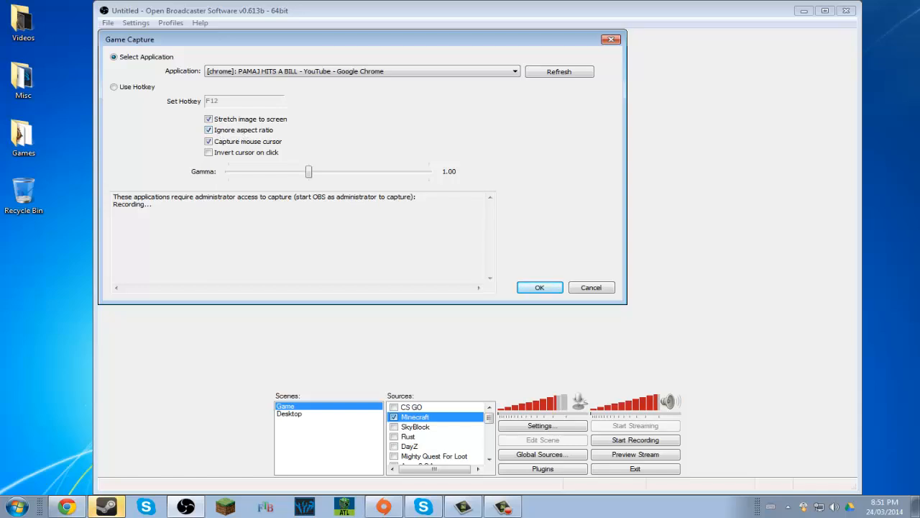